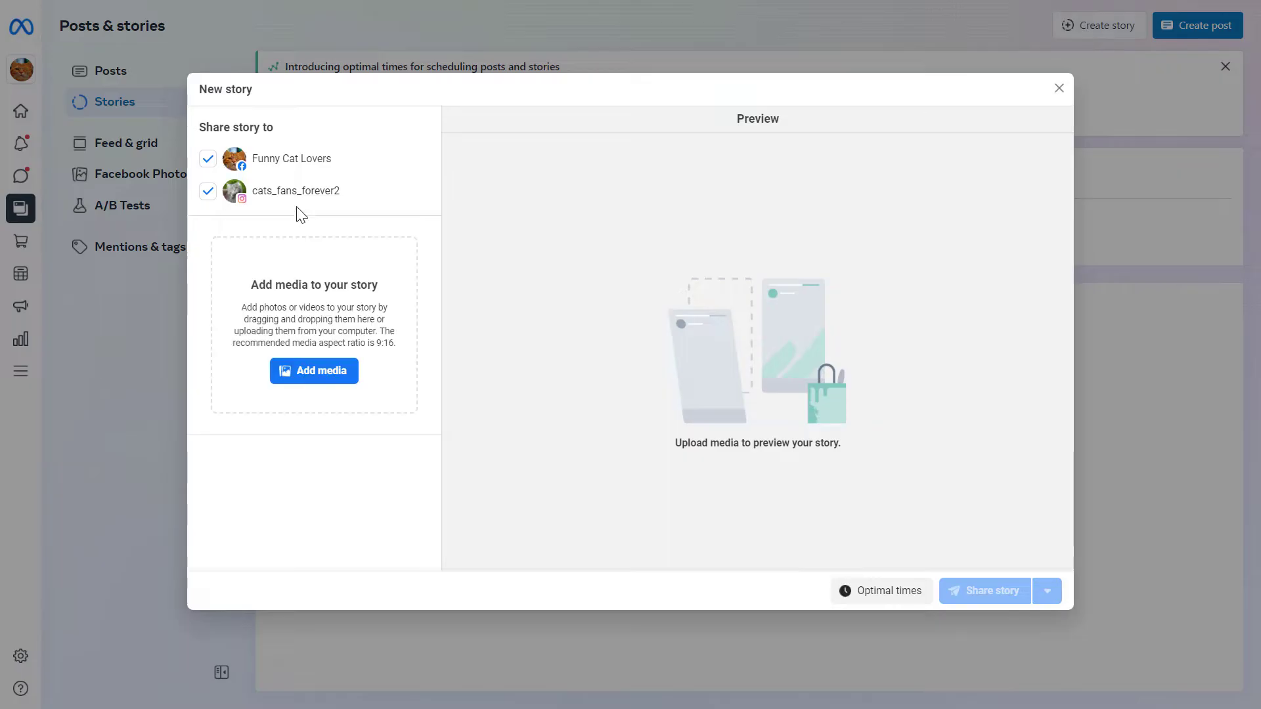
Browse down the page, then go to the Posts & stories section from the left navigation
left_click(314, 371)
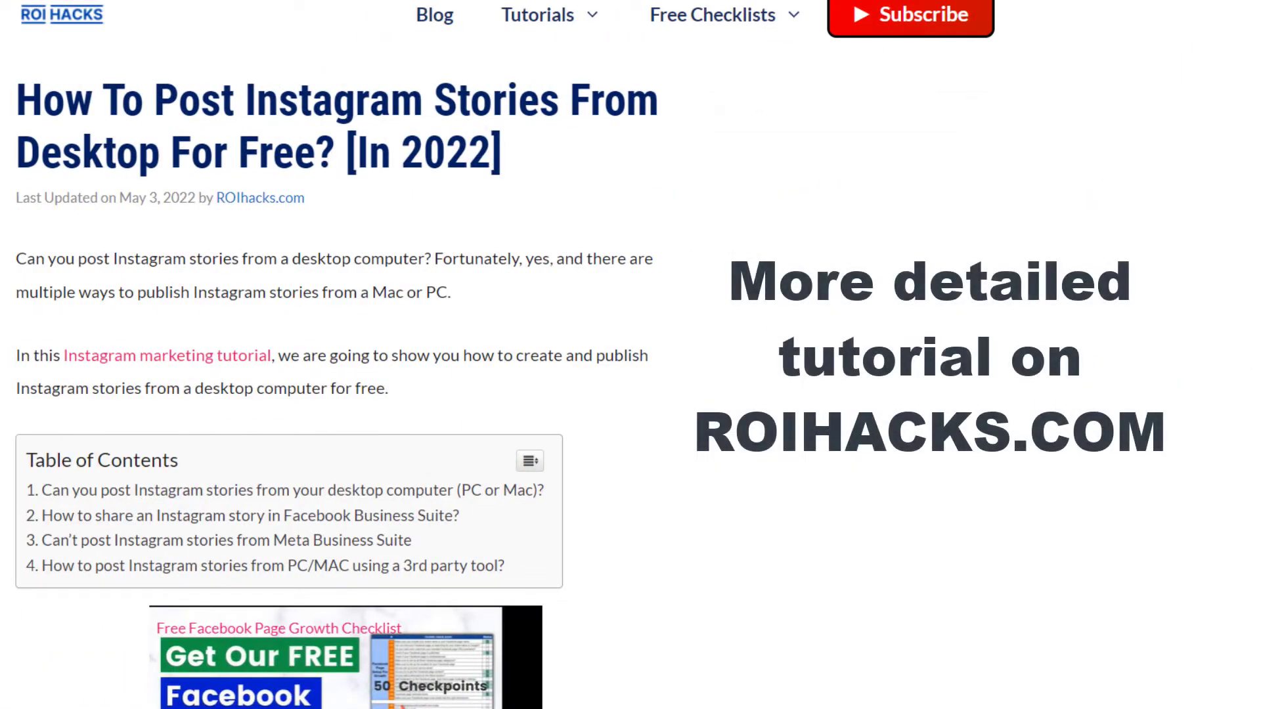
scroll("down", 3)
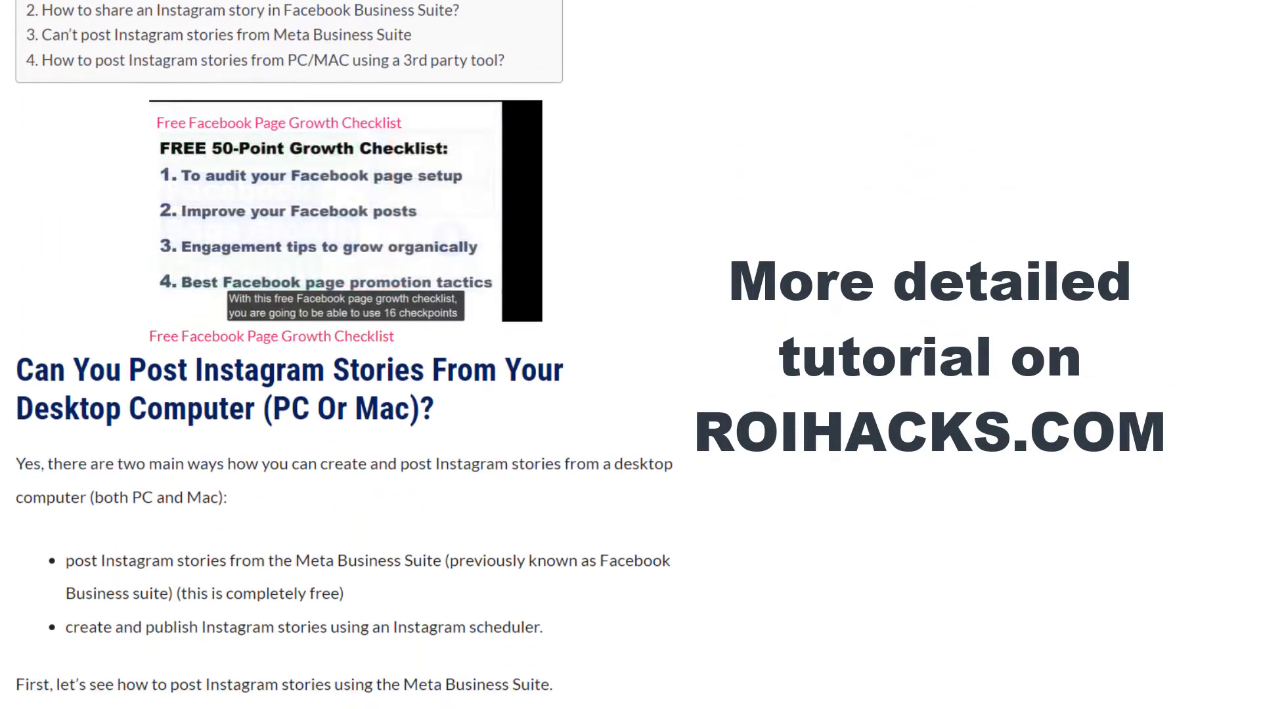
scroll("down", 3)
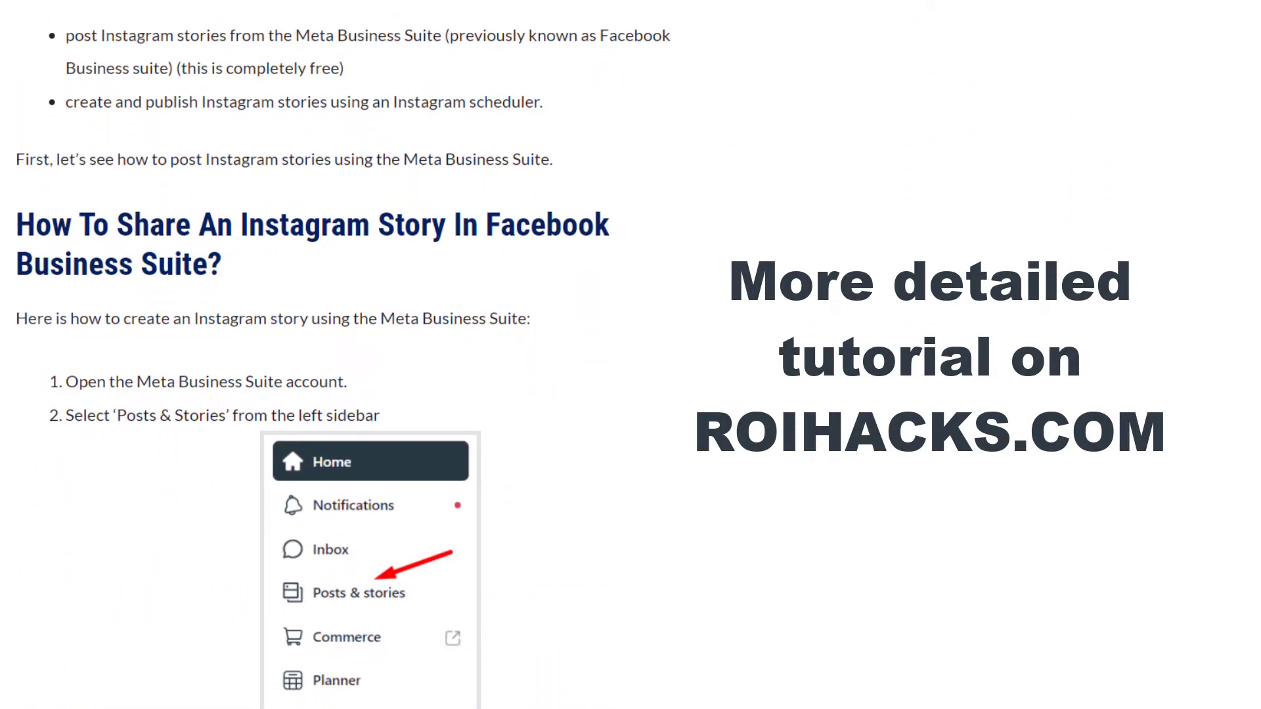
scroll("down", 3)
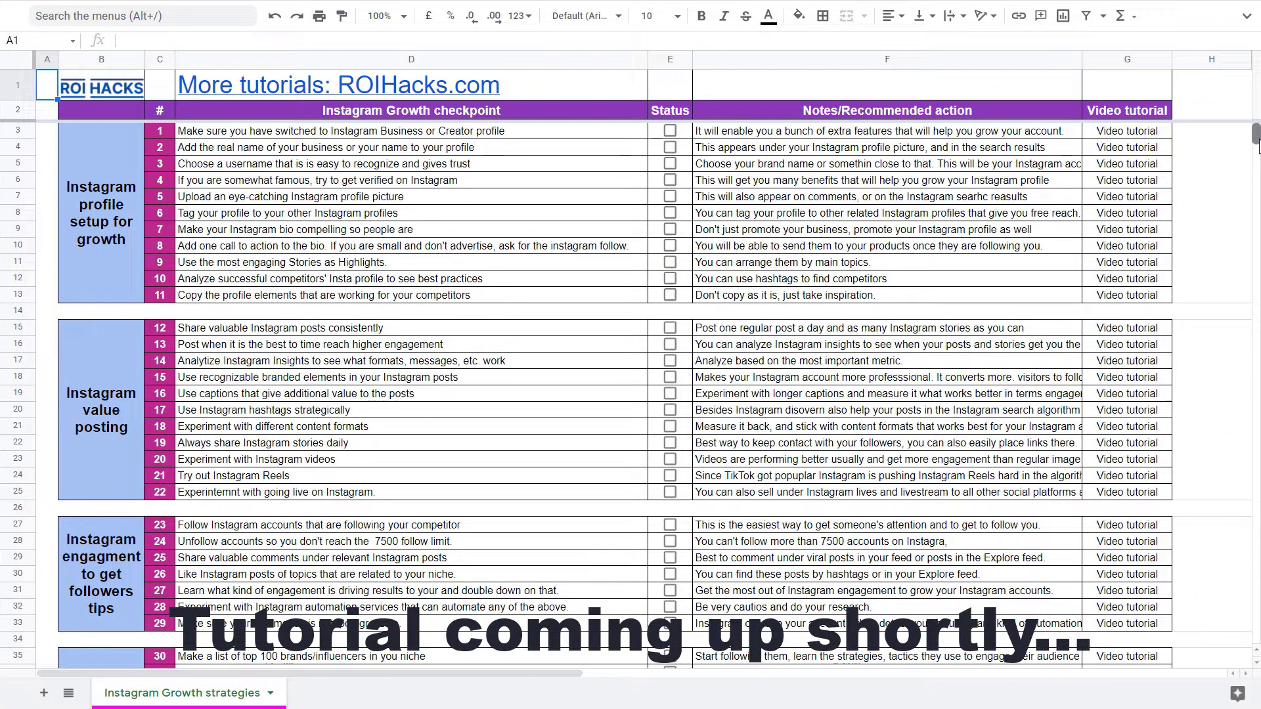
scroll("down", 3)
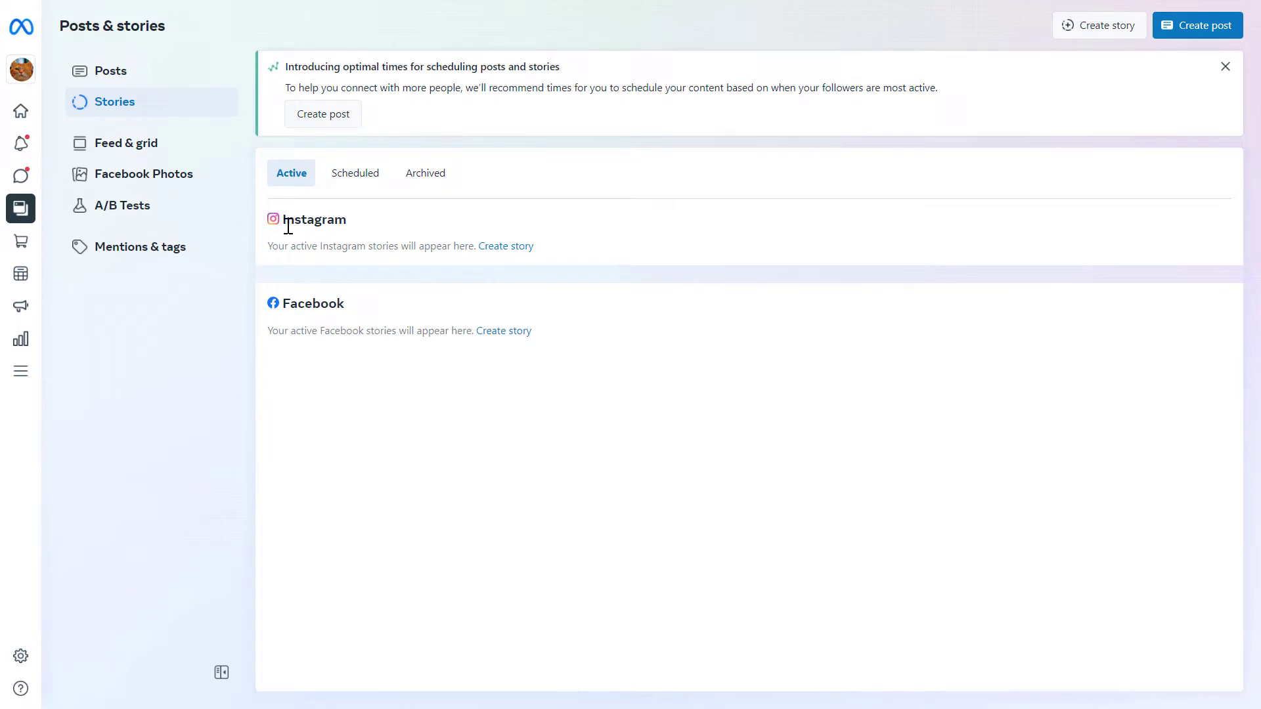
mouse_move(299, 209)
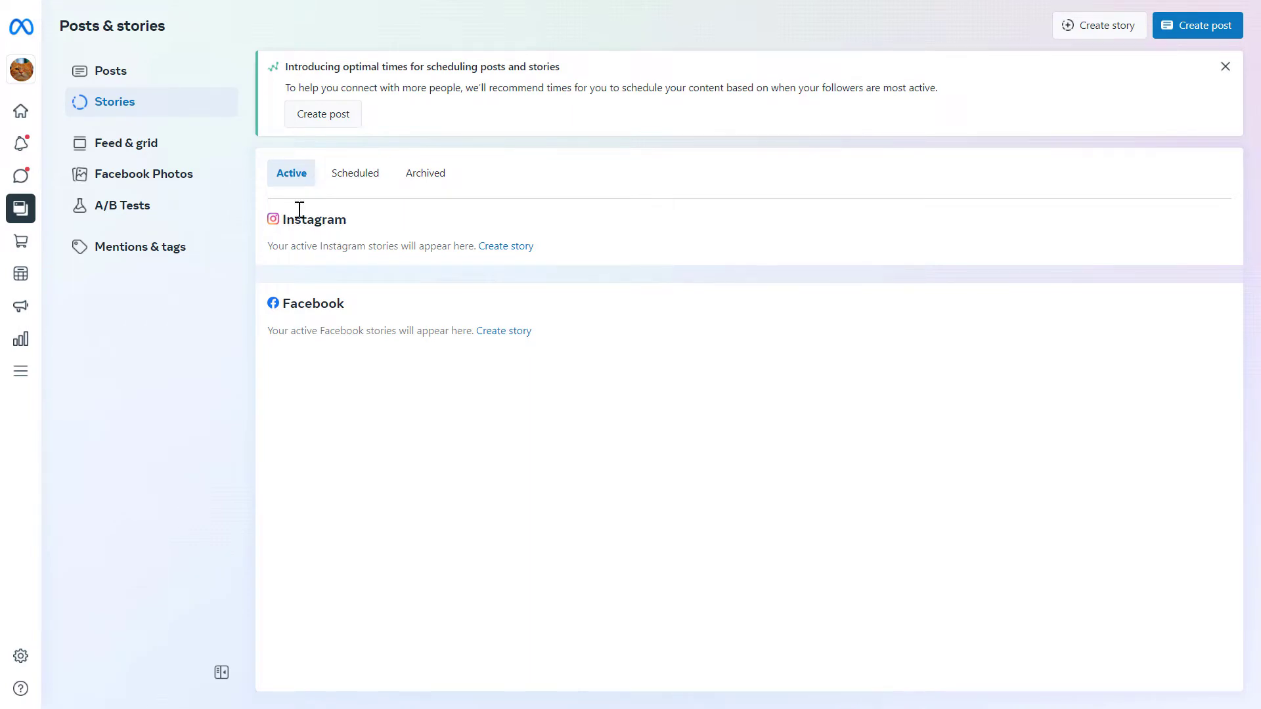
mouse_move(416, 220)
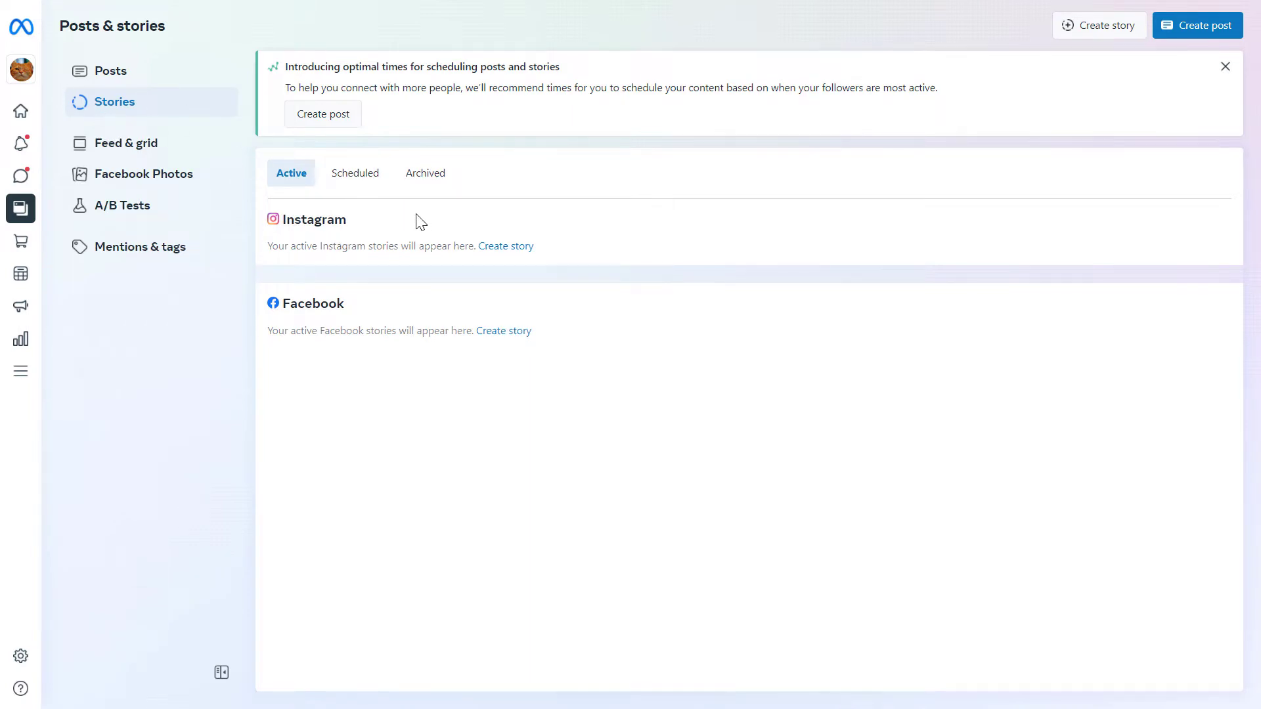
mouse_move(245, 193)
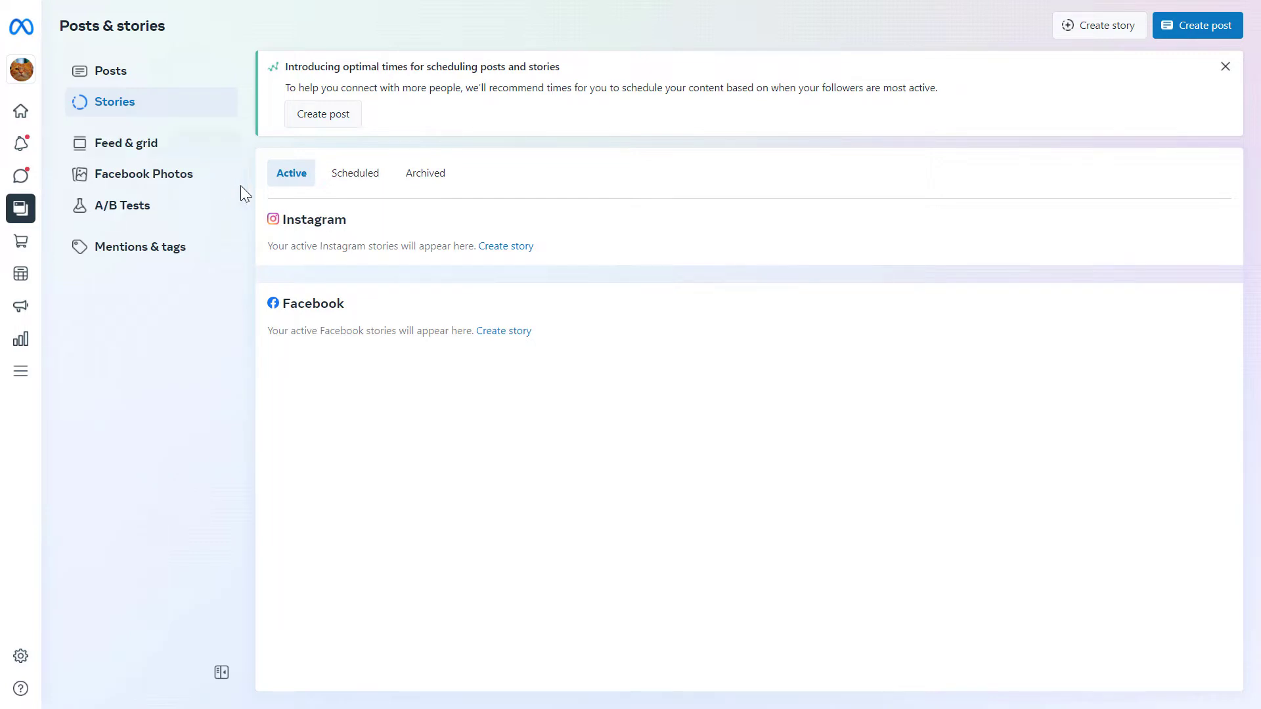
mouse_move(299, 238)
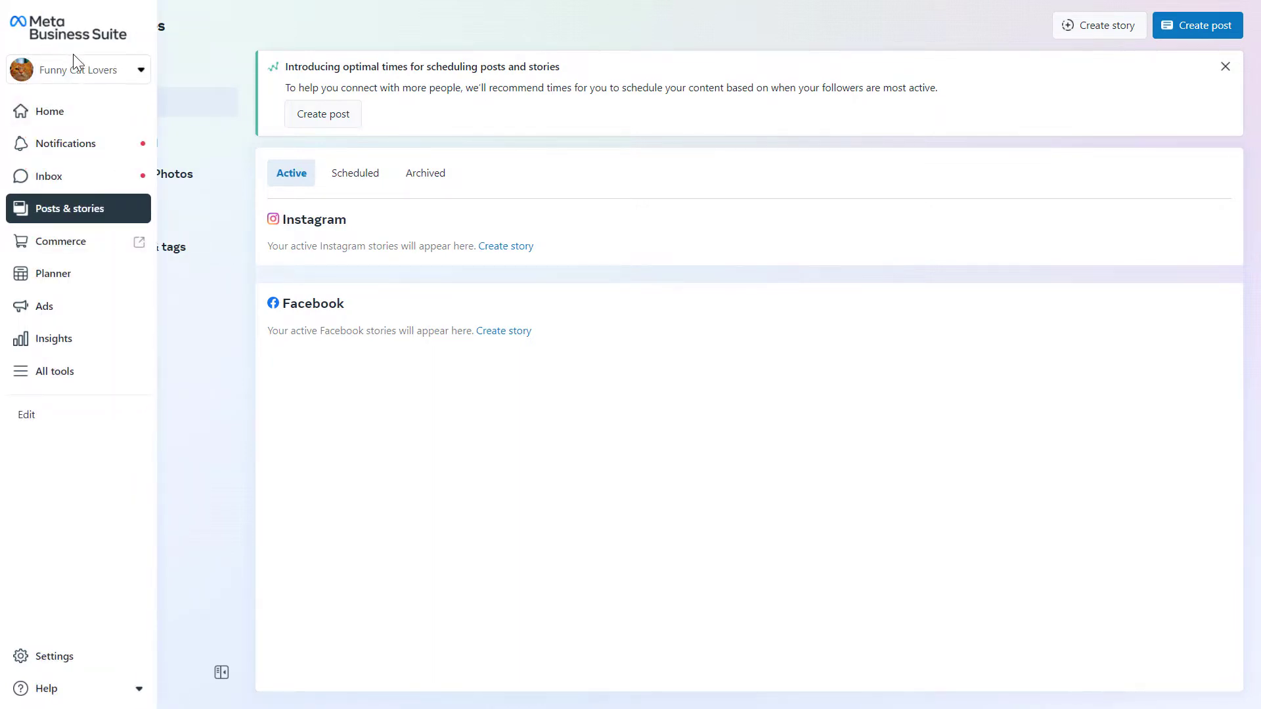
mouse_move(74, 66)
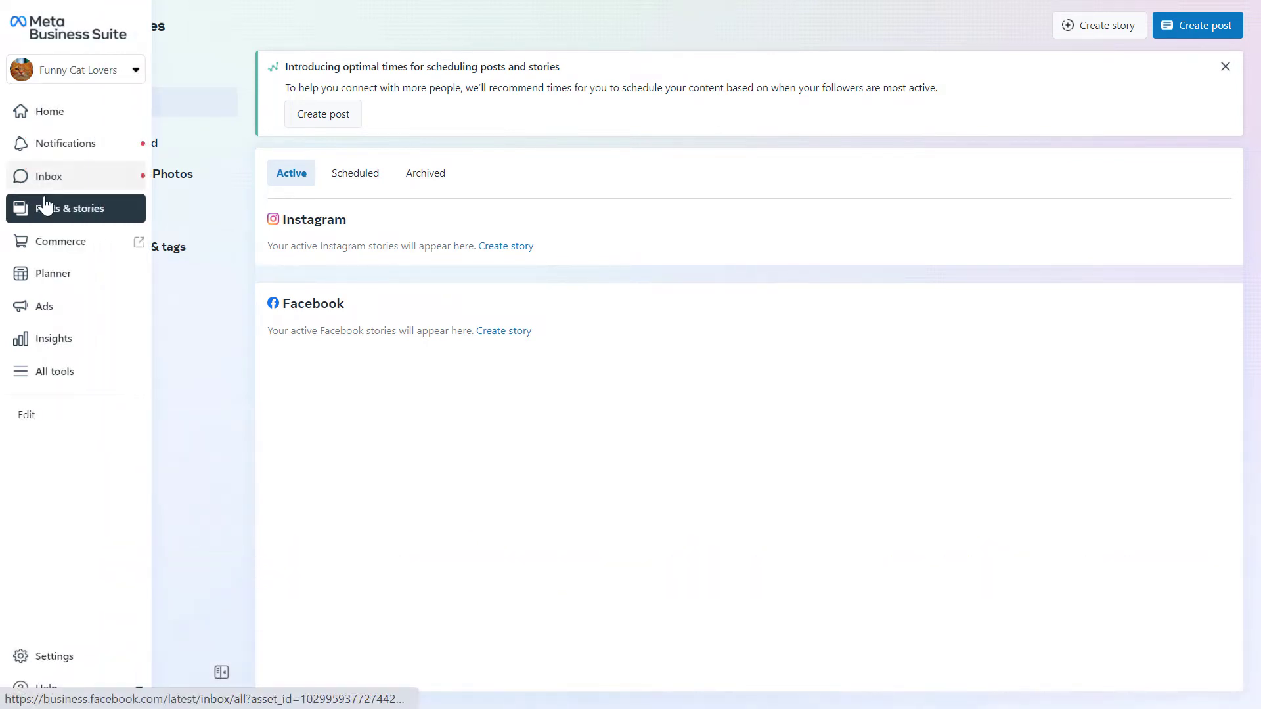
left_click(72, 209)
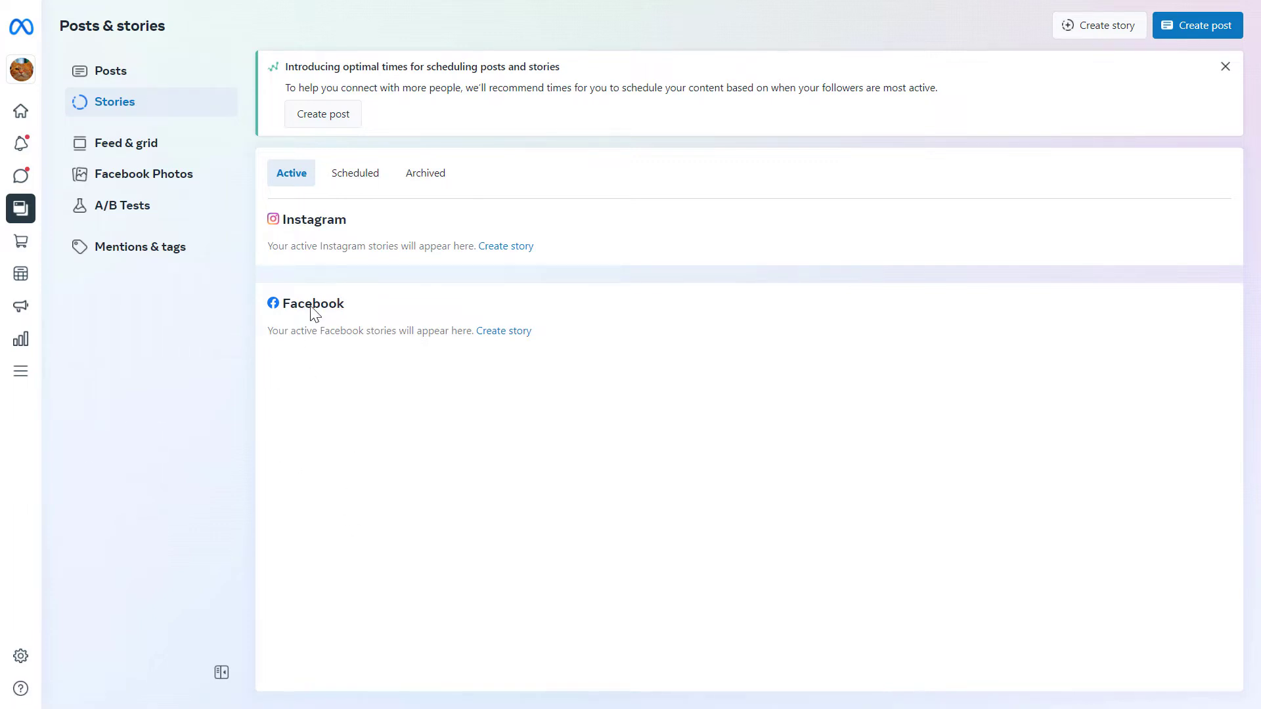
mouse_move(291, 253)
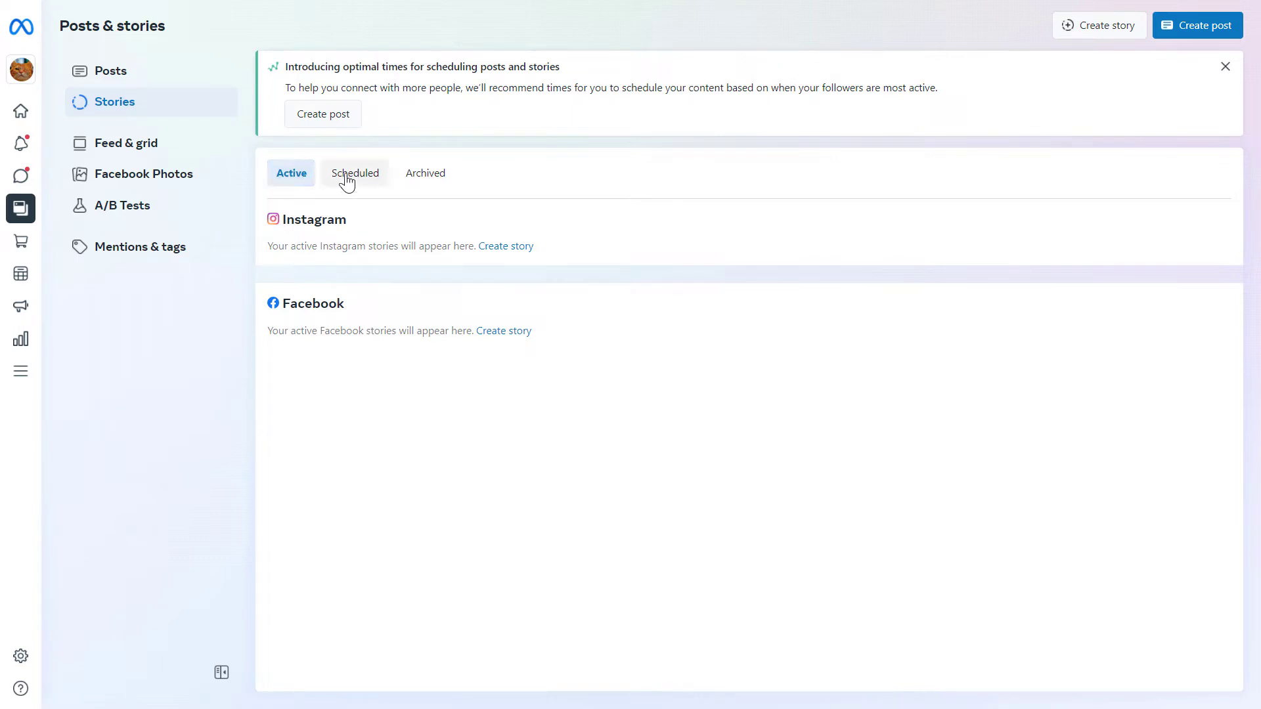
mouse_move(424, 173)
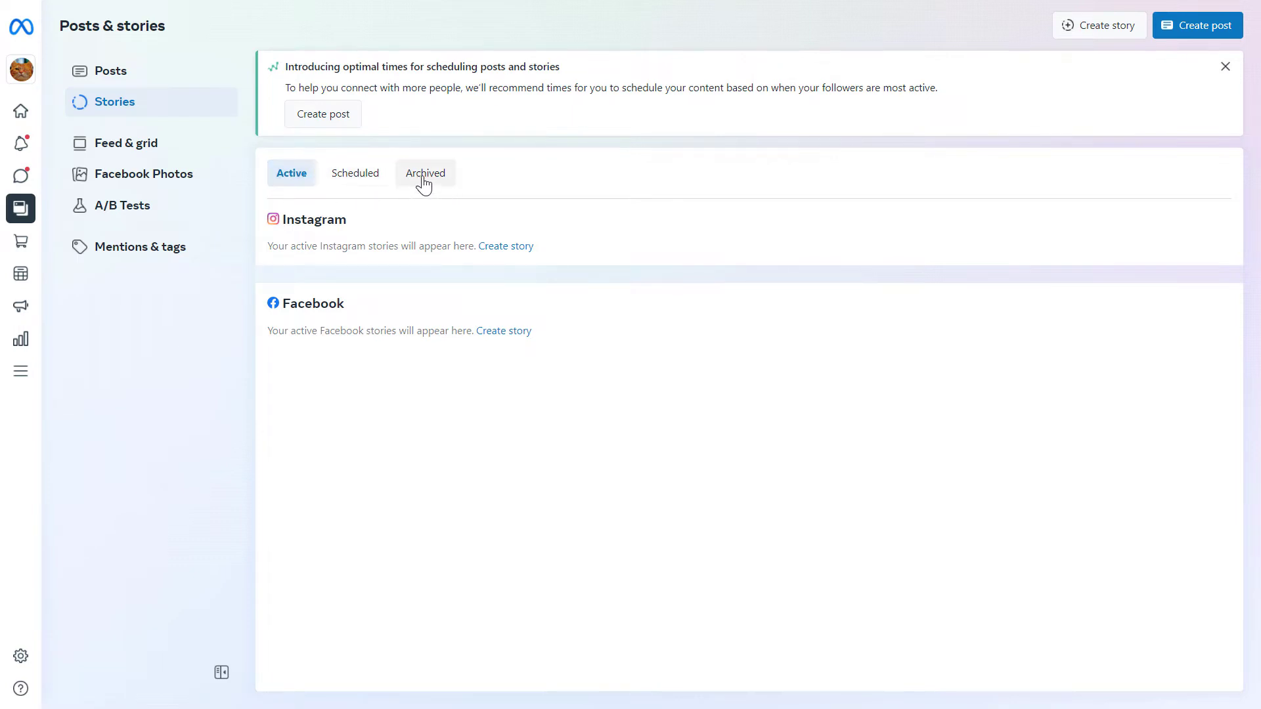
mouse_move(1018, 63)
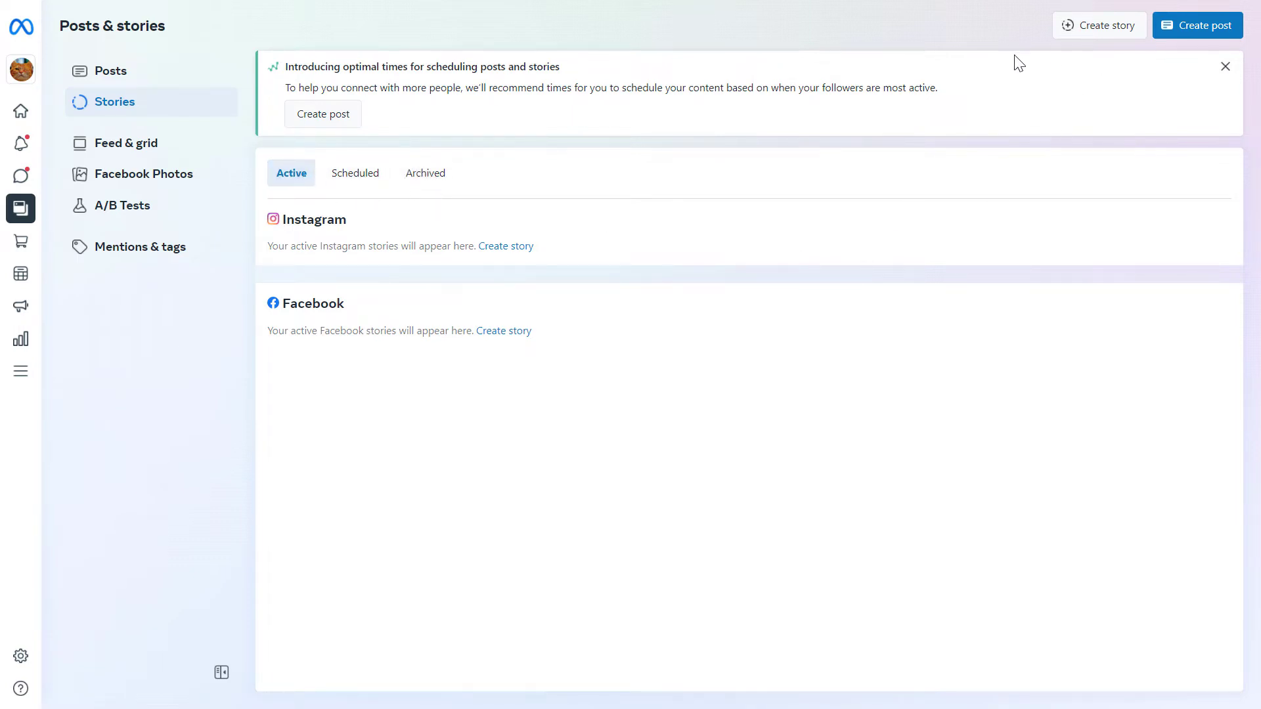
mouse_move(1099, 25)
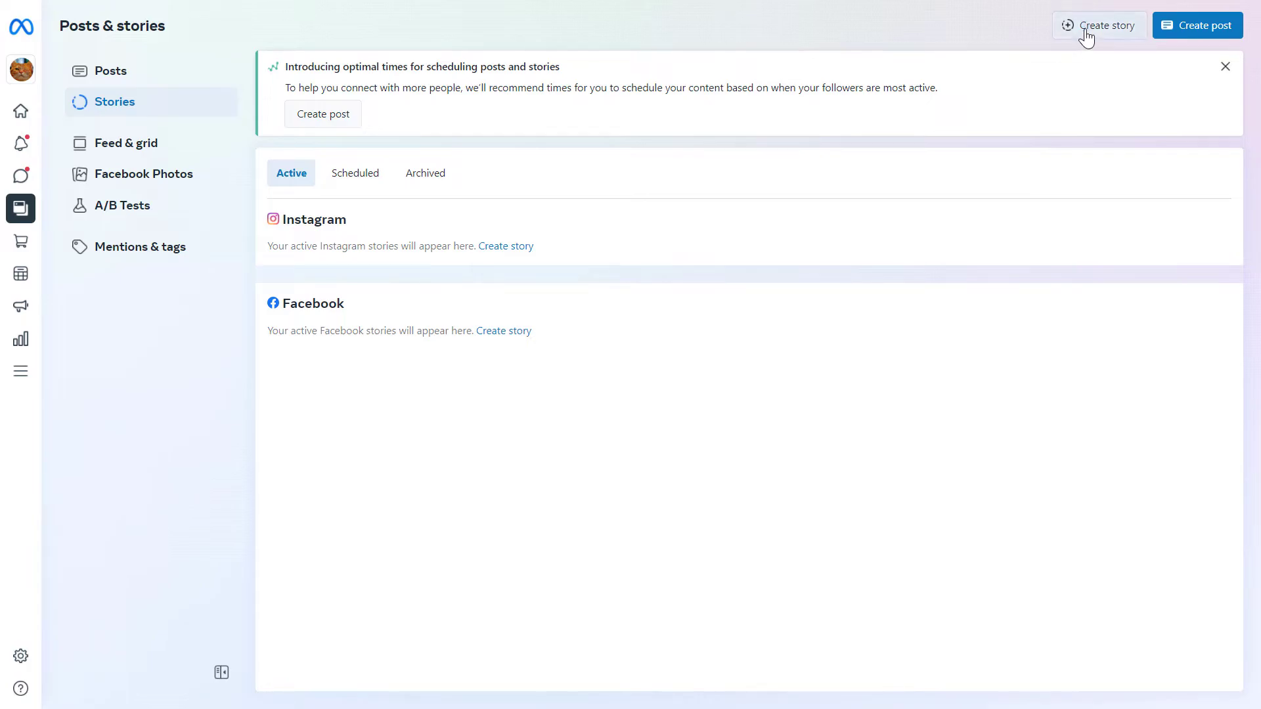
Start a new story so the New story dialog shows Facebook and Instagram ticked
left_click(1100, 25)
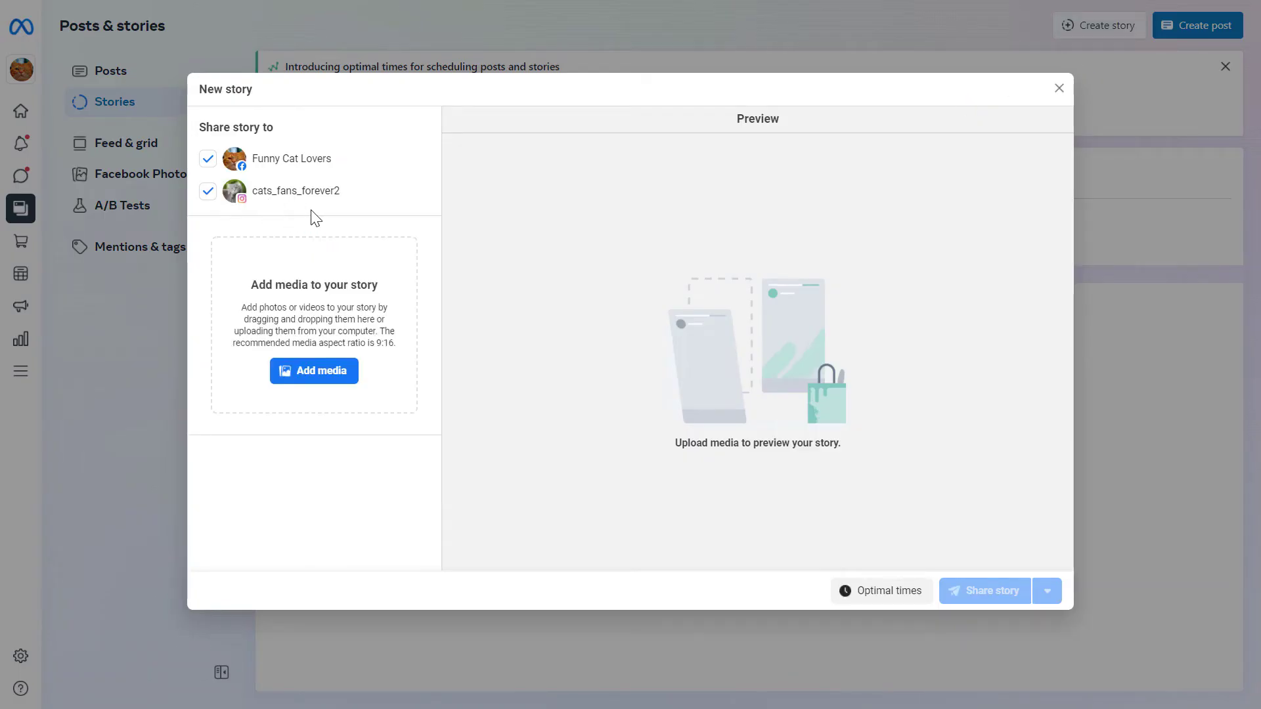
mouse_move(296, 216)
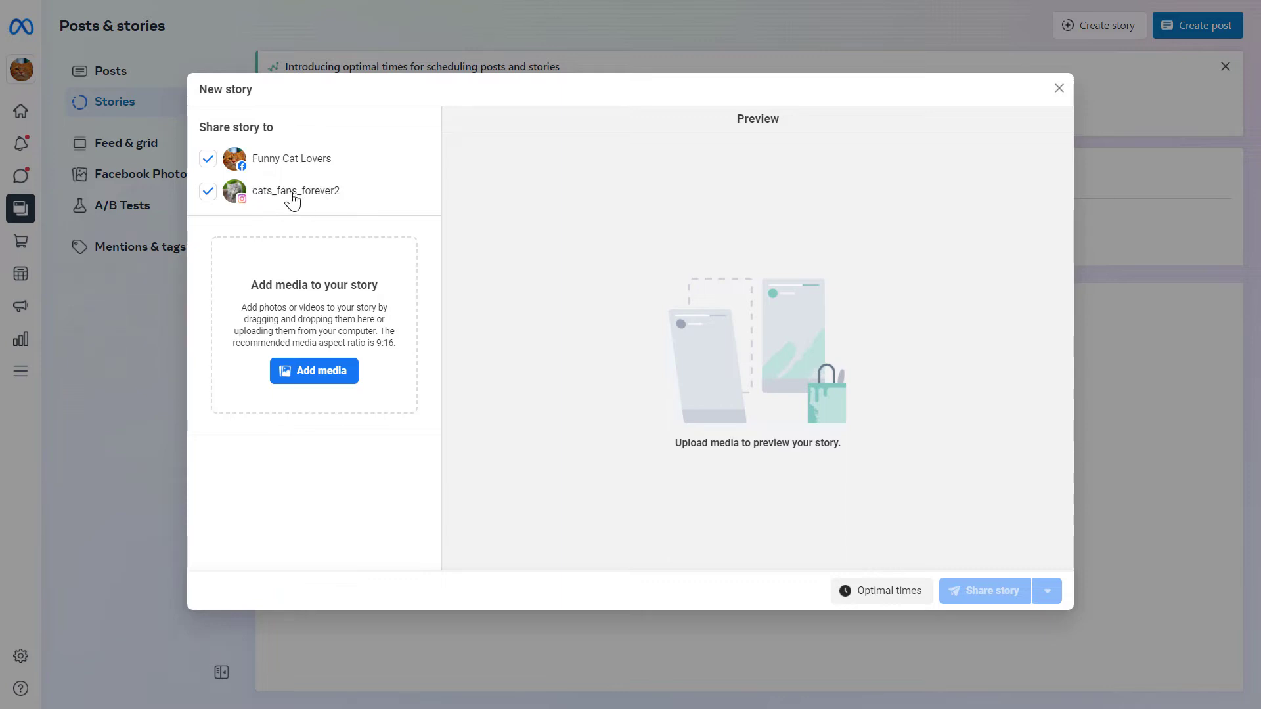
mouse_move(269, 328)
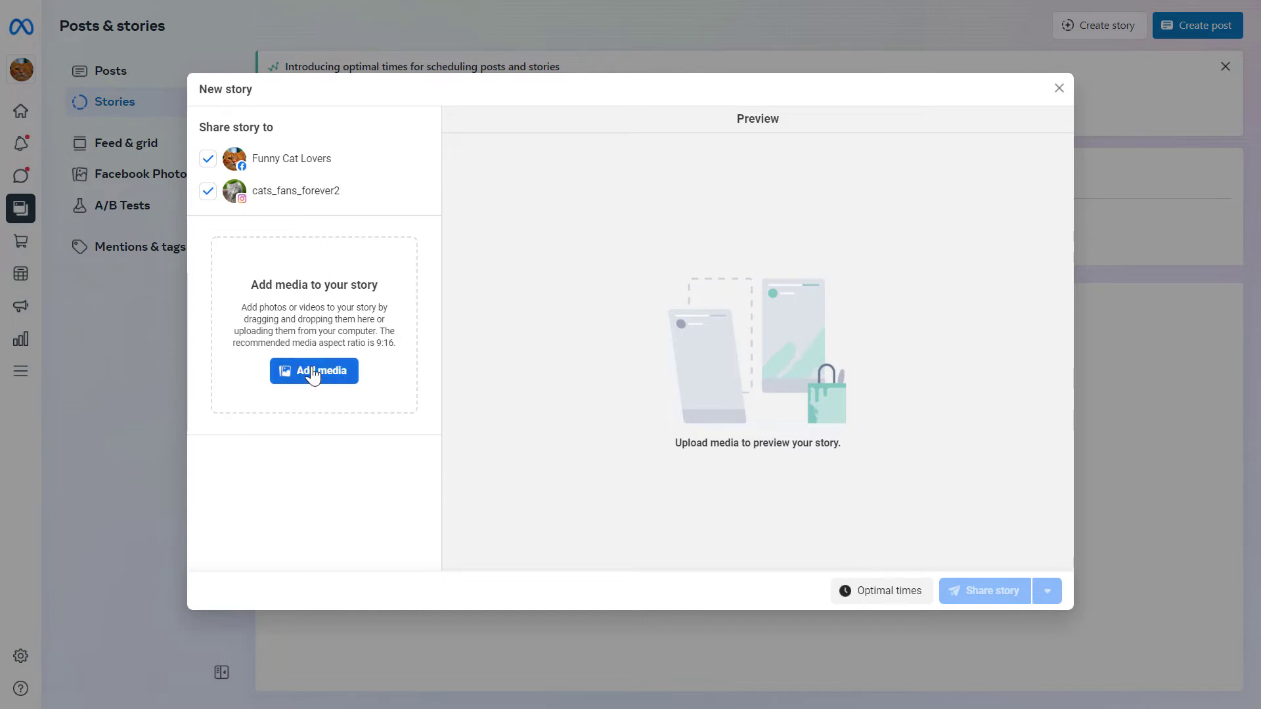
Upload the green tent image to the story and review its preview and publishing options
left_click(313, 370)
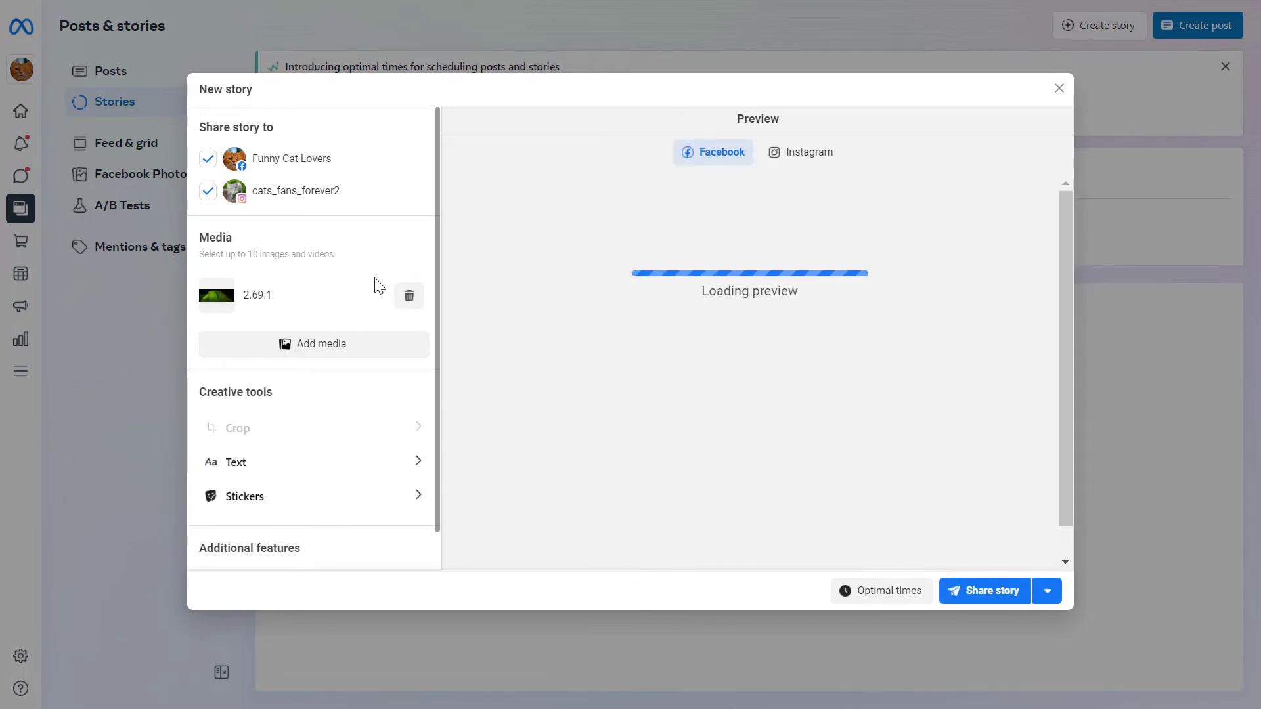
mouse_move(235, 272)
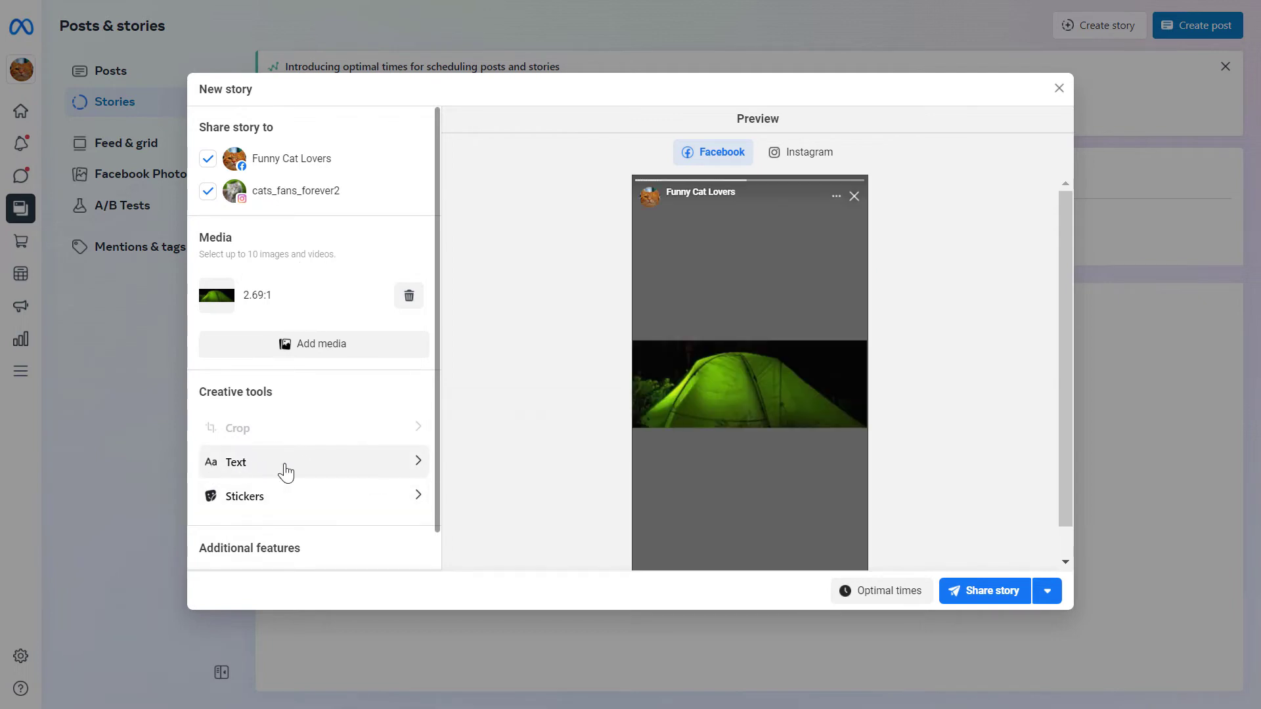
mouse_move(238, 427)
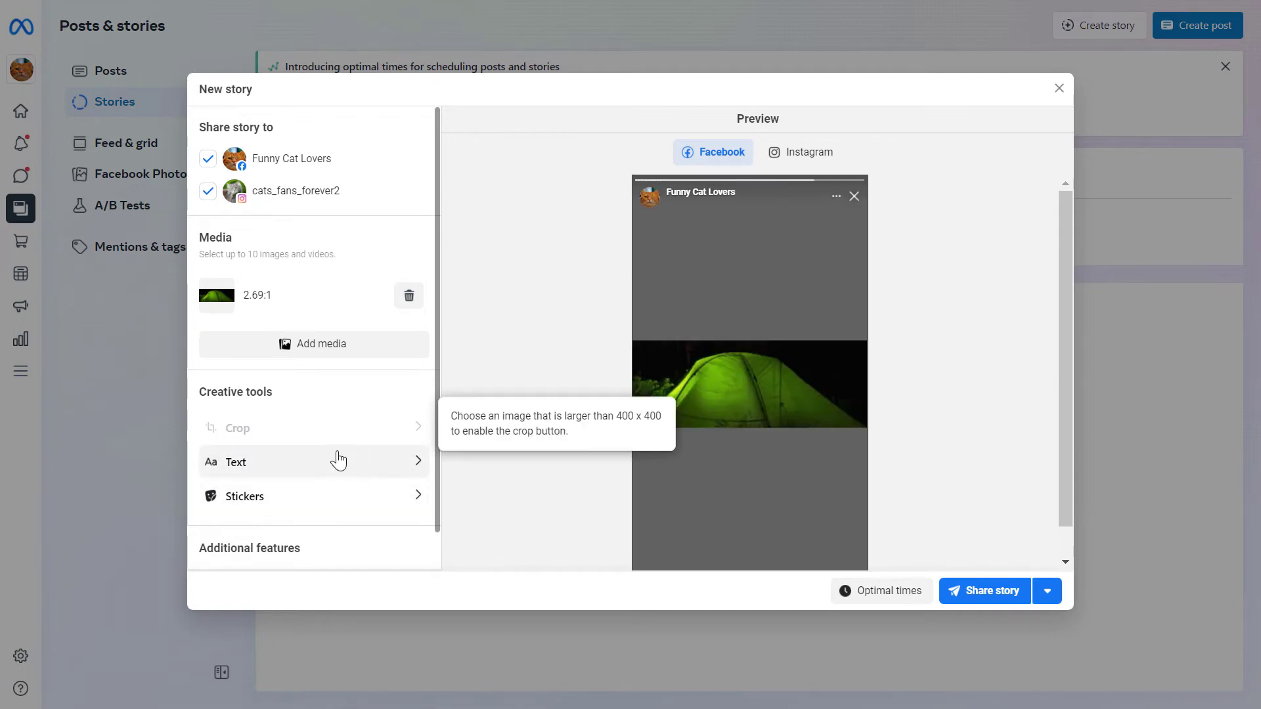
scroll("down", 3)
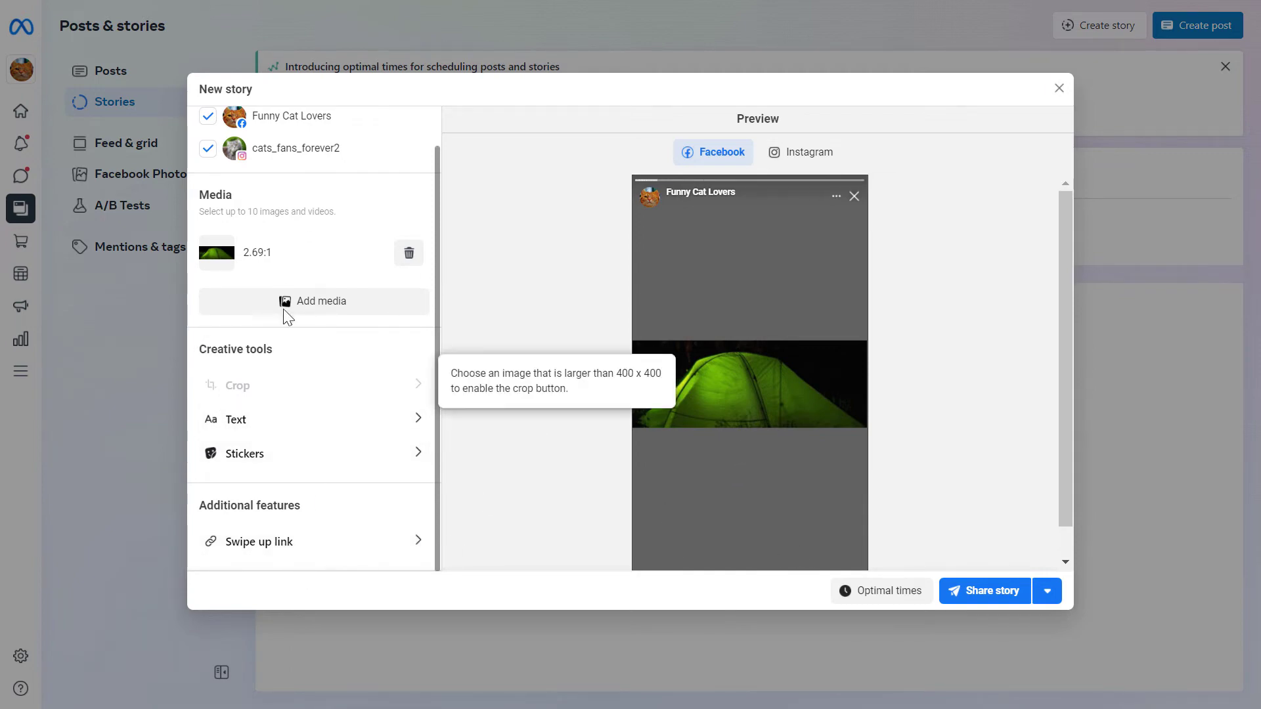
mouse_move(833, 392)
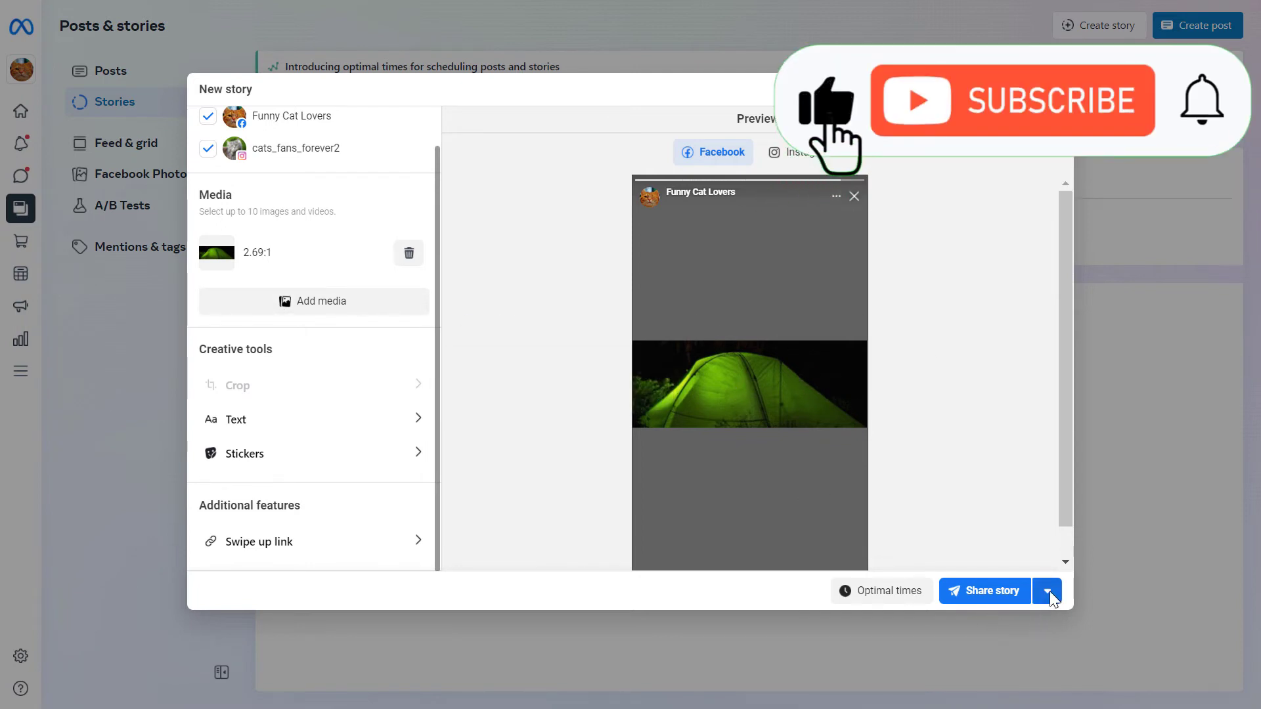
left_click(1046, 591)
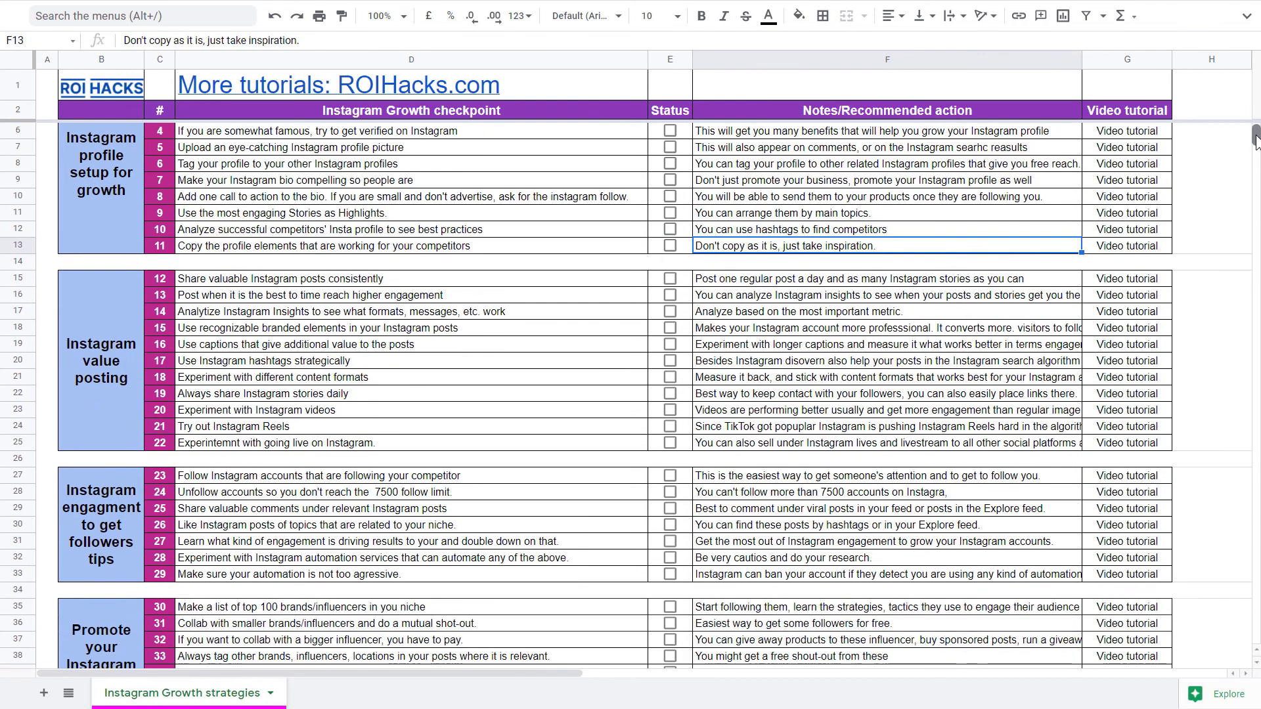
scroll("down", 3)
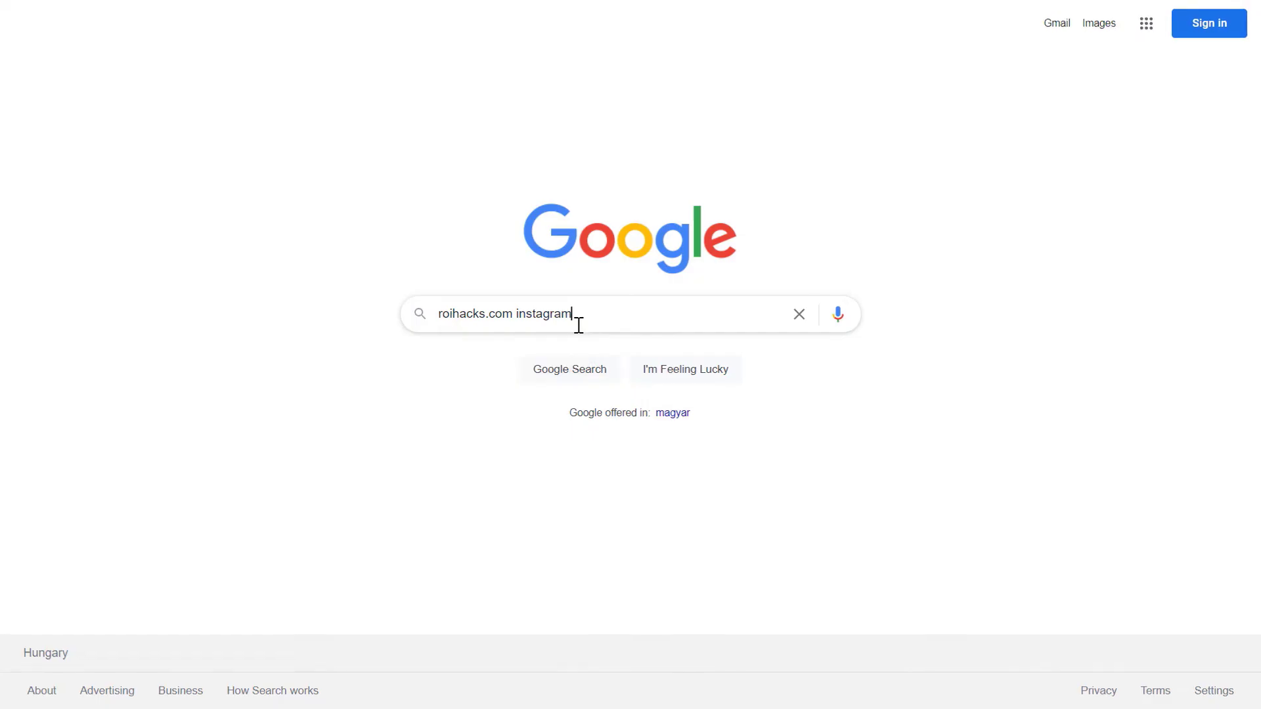
Search Google for 'roihacks.com instagram growth checklist'
type("growth checkl")
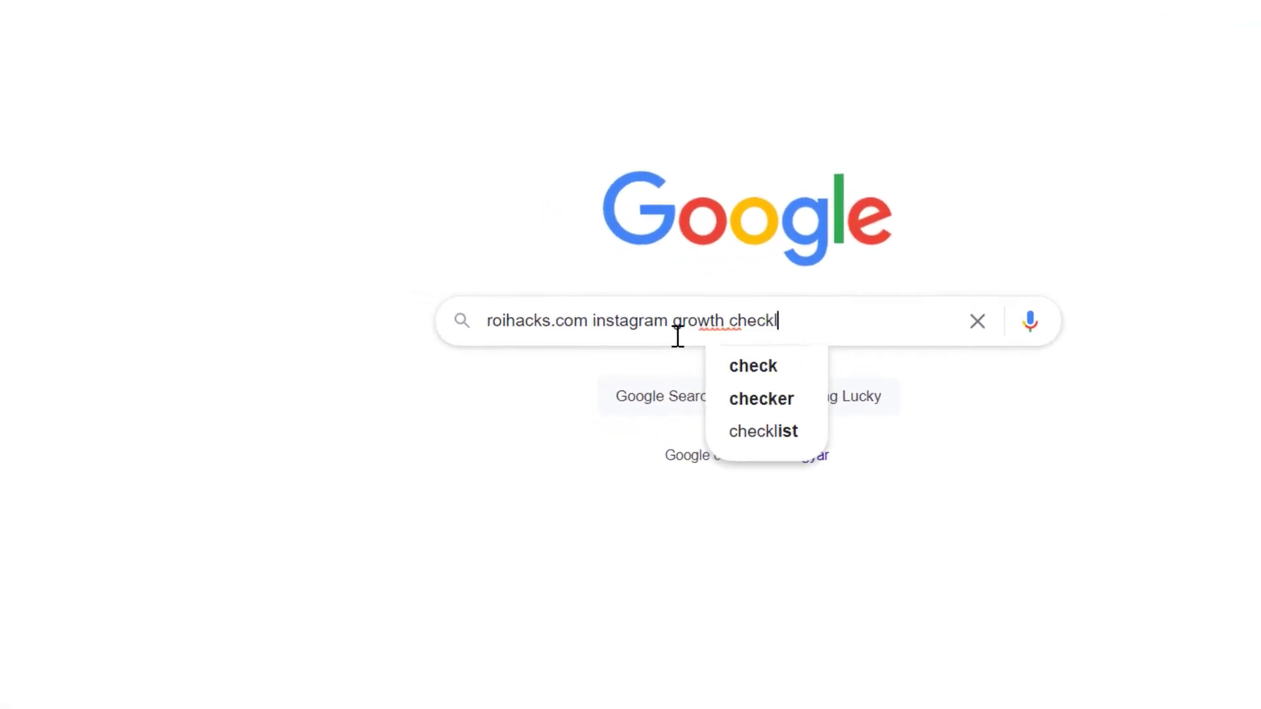
type("ist")
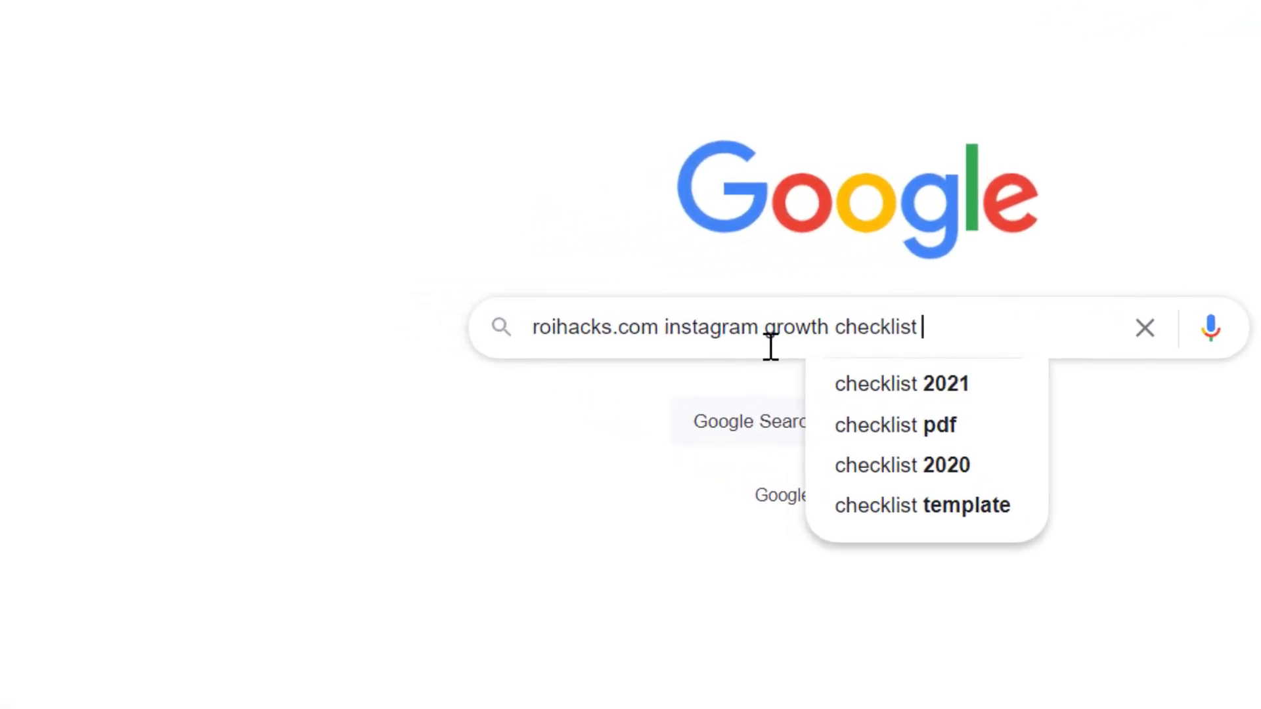
key("Enter")
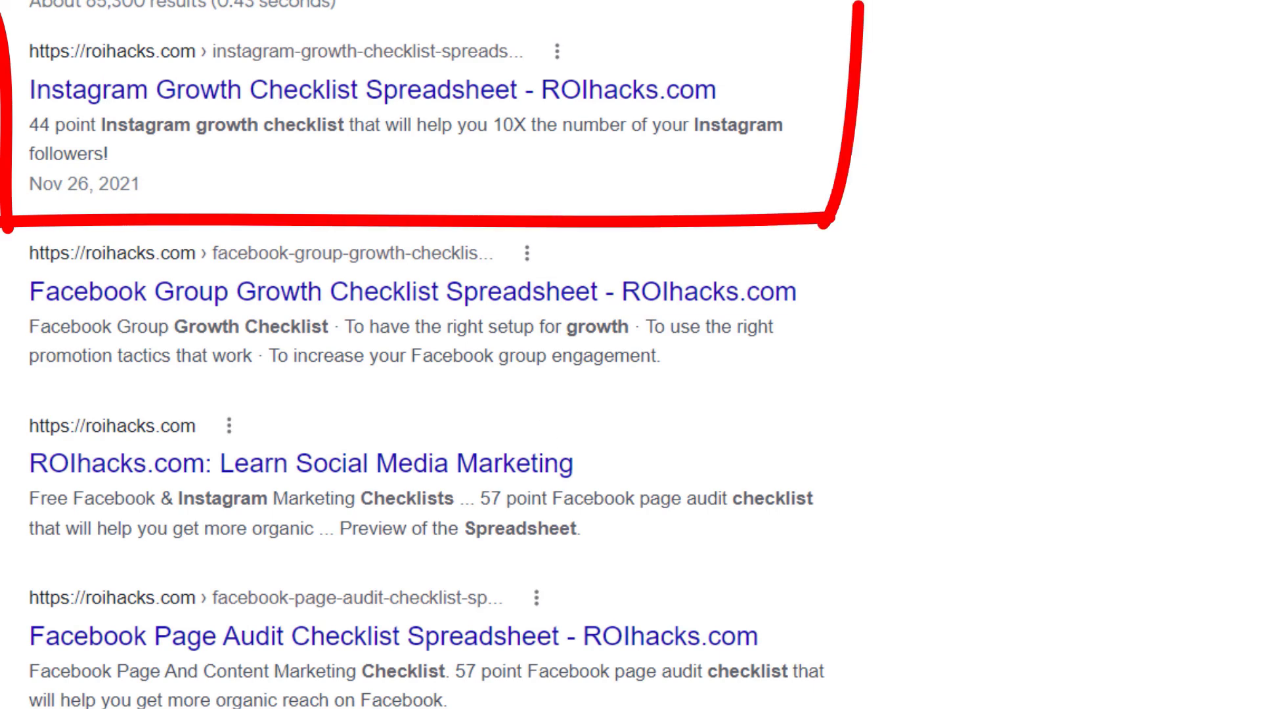
mouse_move(530, 127)
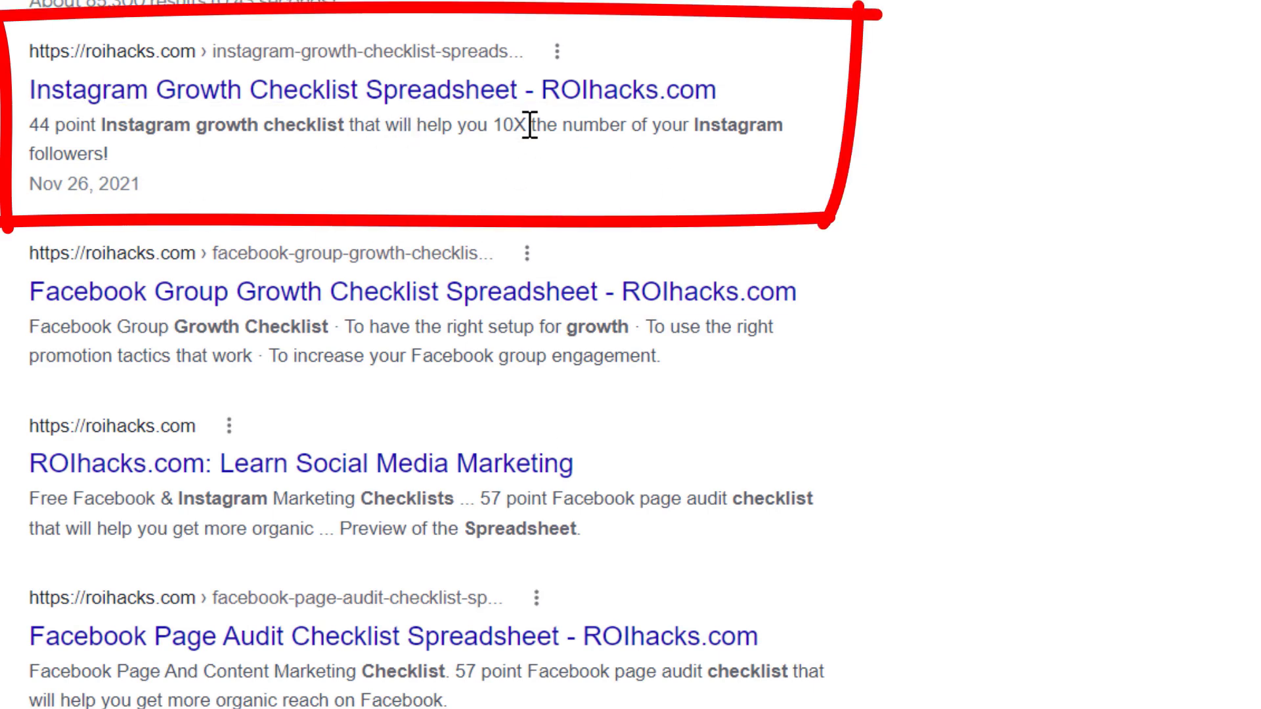